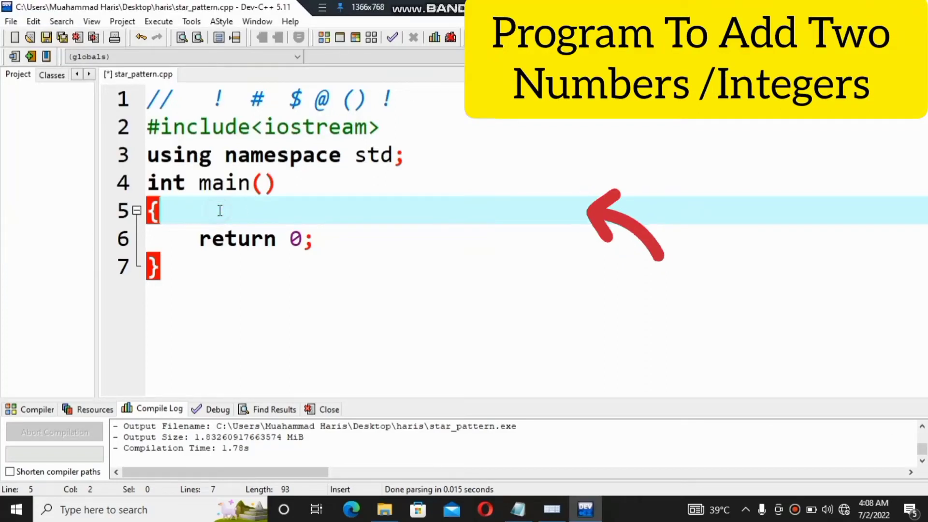
- Declare int first_number, second_number, sum; at the start of main, adding the underscores to both names
{"action": "type", "text": "in"}
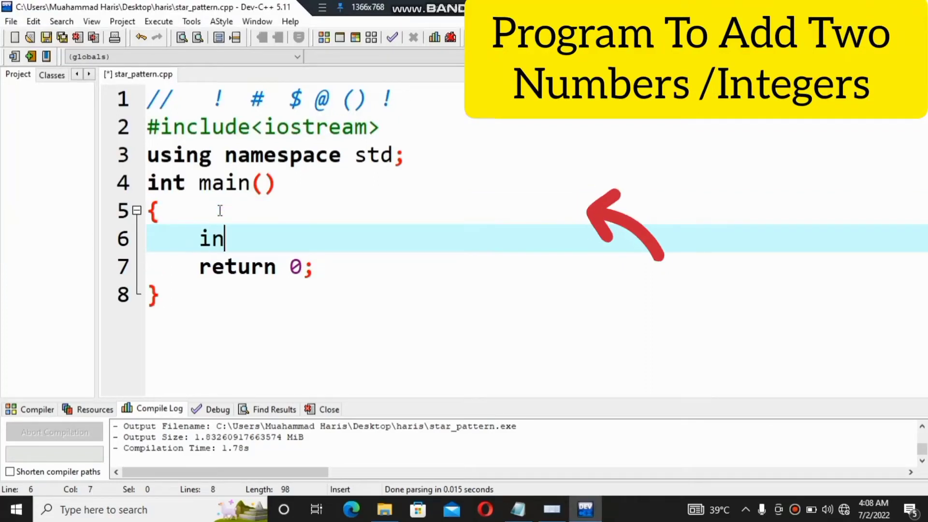
{"action": "type", "text": "t"}
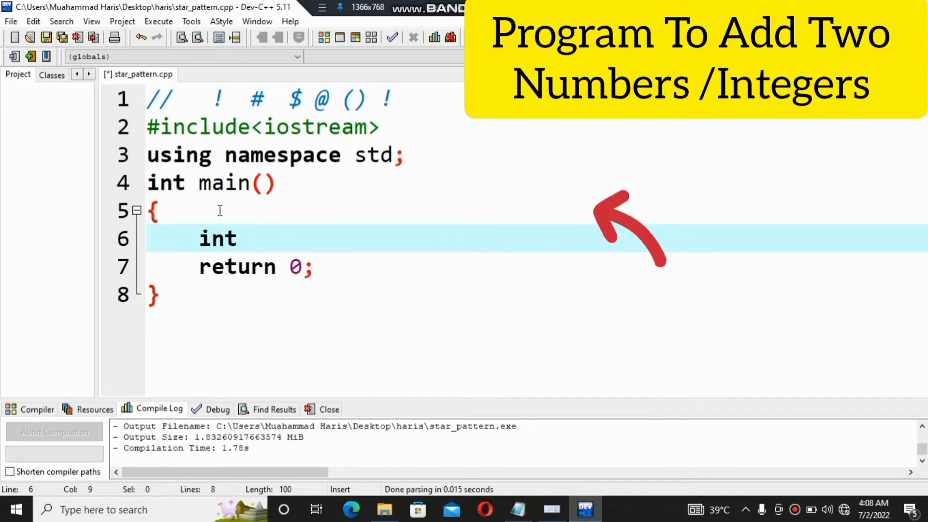
{"action": "type", "text": "first"}
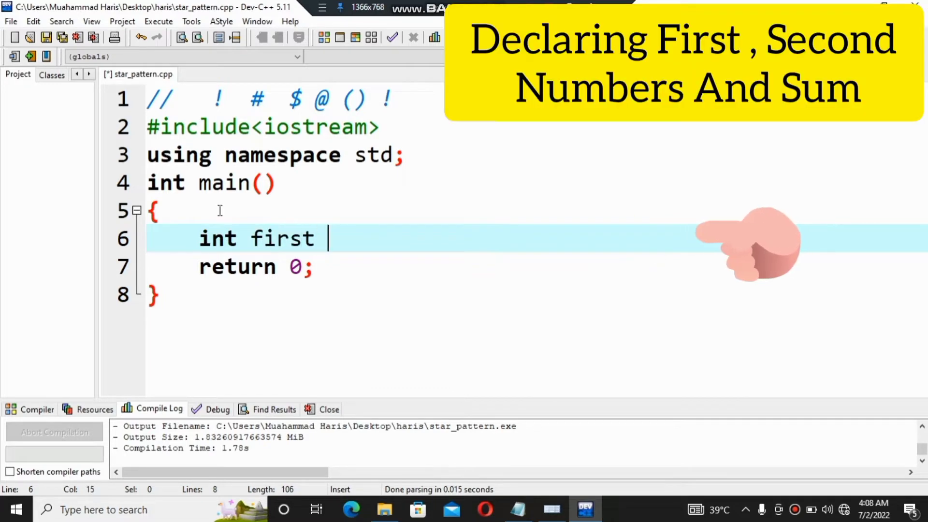
{"action": "type", "text": "numb"}
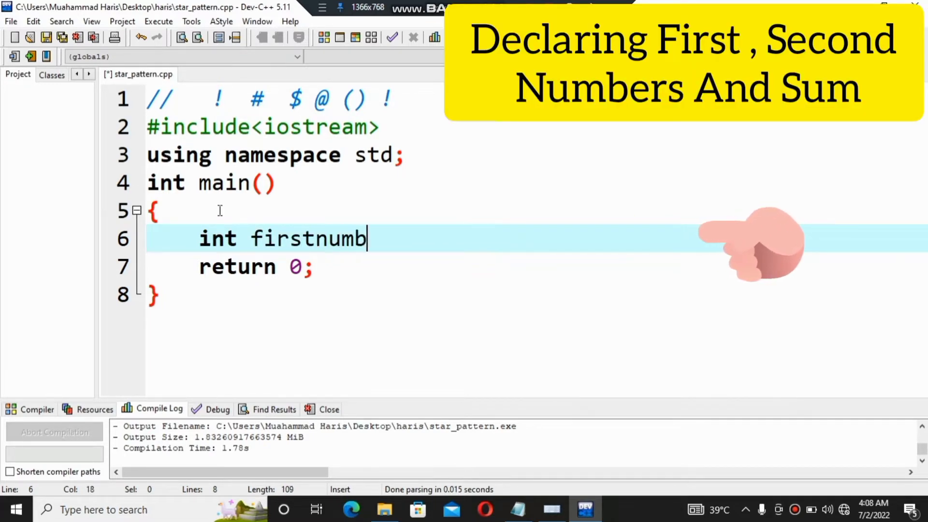
{"action": "type", "text": "er"}
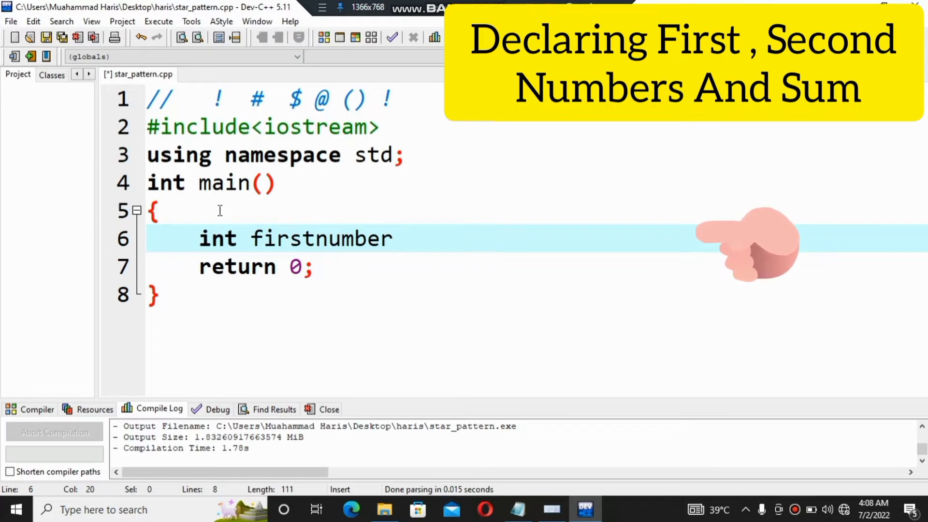
{"action": "type", "text": ","}
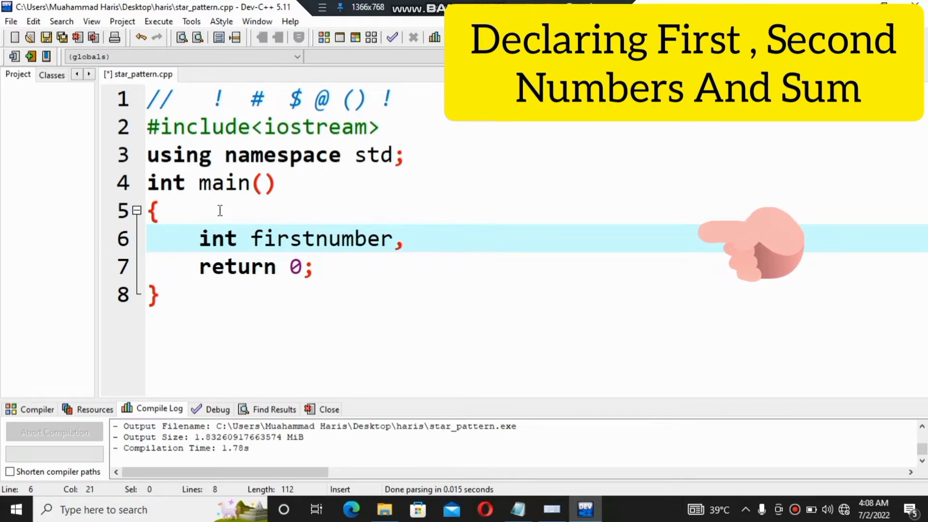
{"action": "type", "text": "second"}
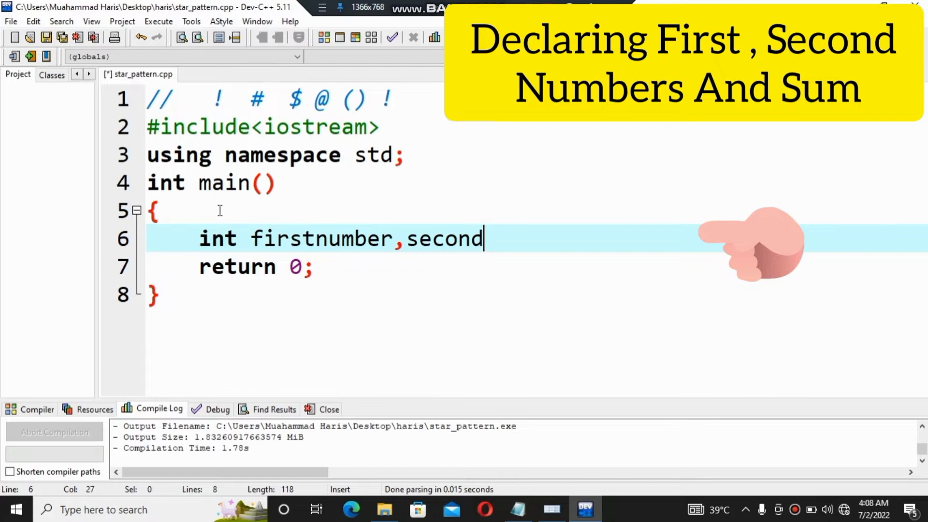
{"action": "type", "text": "num"}
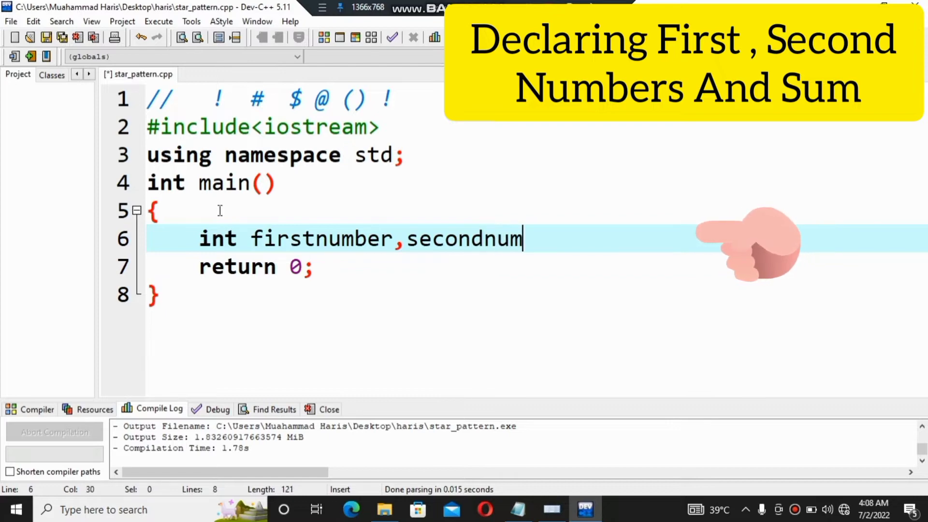
{"action": "type", "text": "ber"}
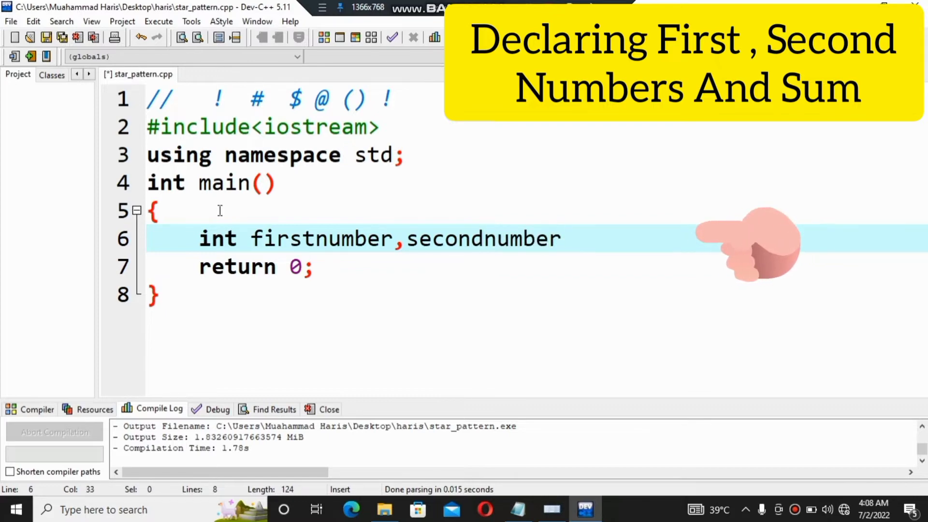
{"action": "type", "text": ",su"}
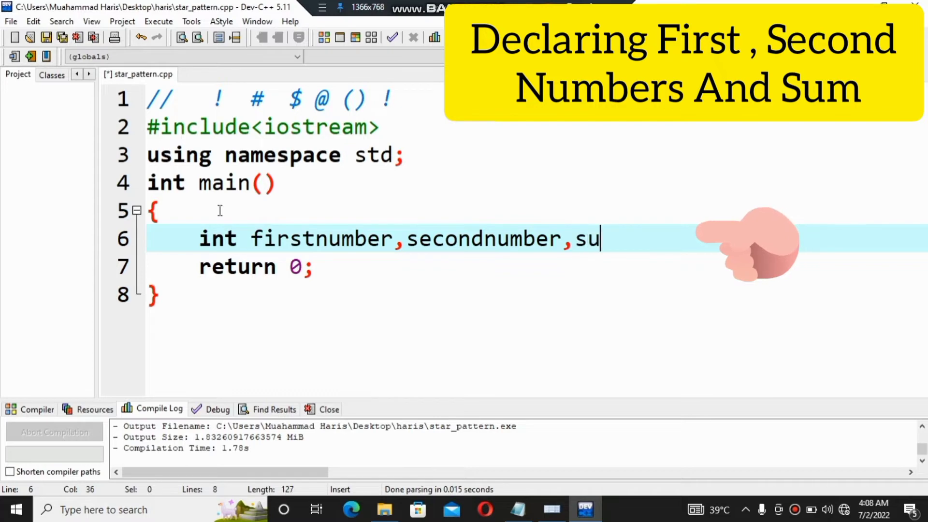
{"action": "type", "text": "m;"}
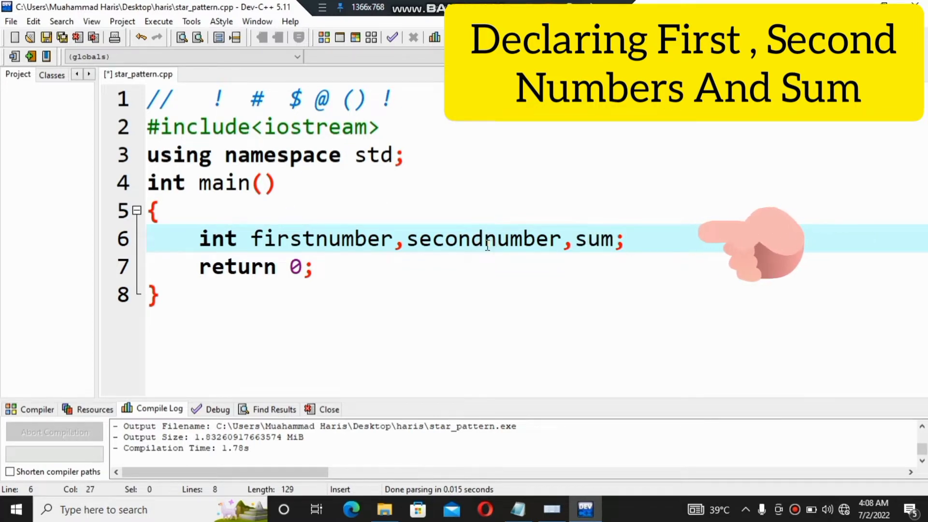
{"action": "type", "text": "_"}
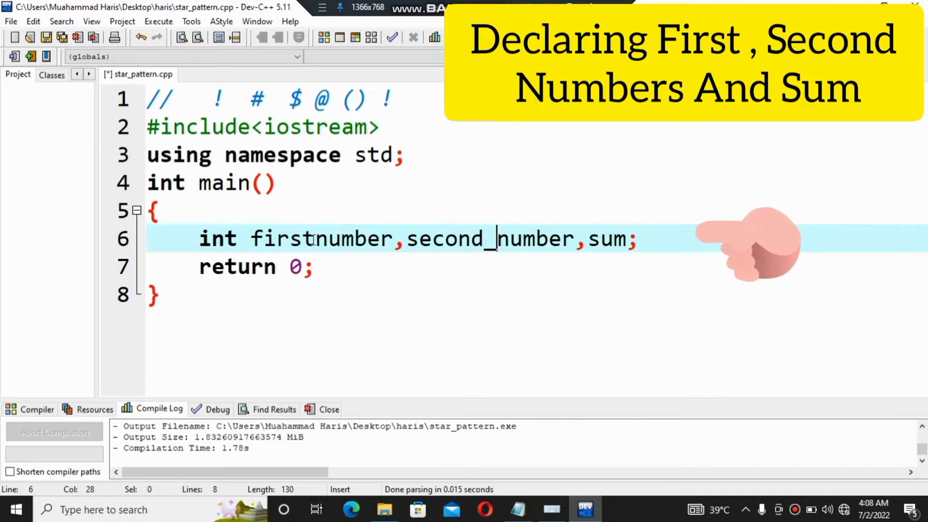
{"action": "type", "text": "_"}
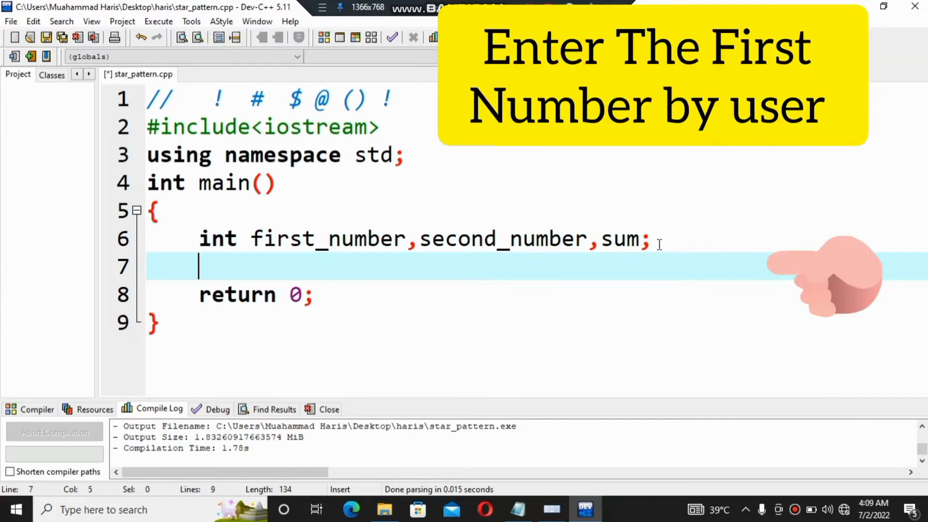
- Write cout<<"Enter Your First_Number="<<endl; and start a new line below it
{"action": "type", "text": "cout<<"}
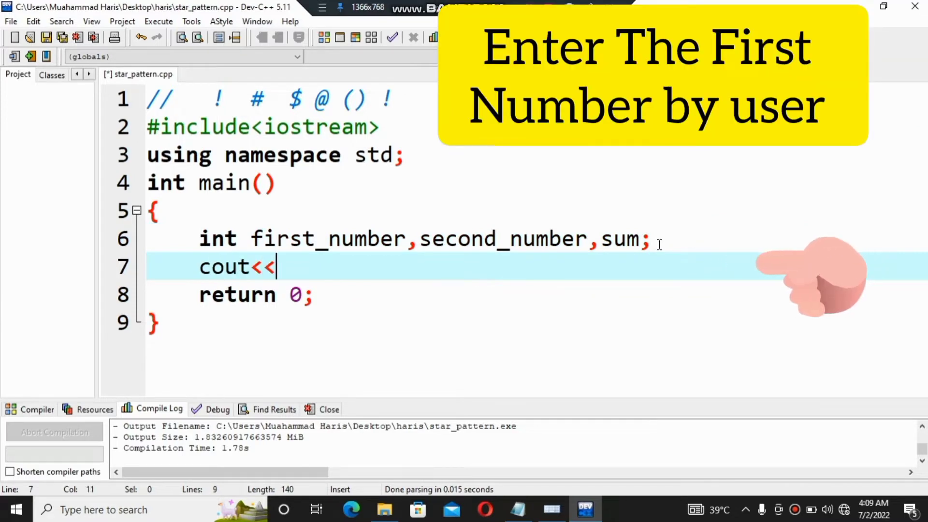
{"action": "type", "text": "\"Ent"}
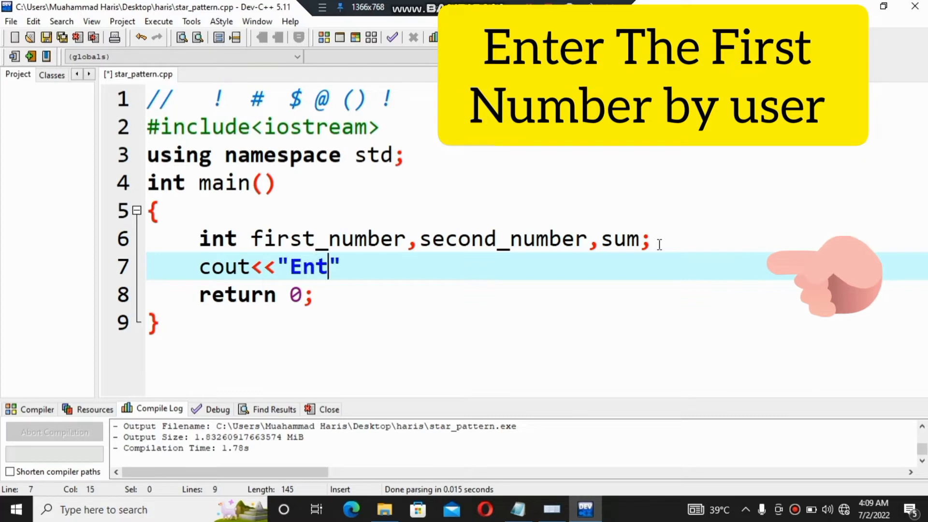
{"action": "type", "text": "er Uo"}
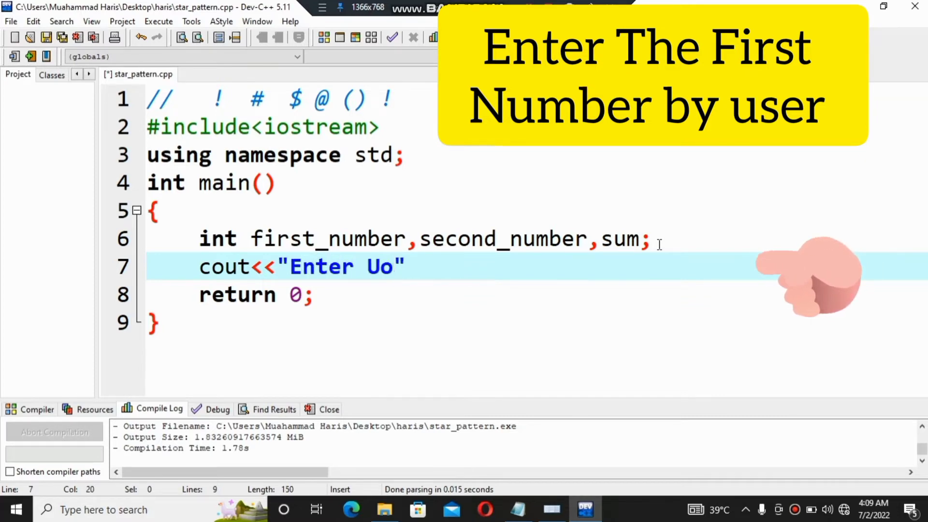
{"action": "type", "text": "our"}
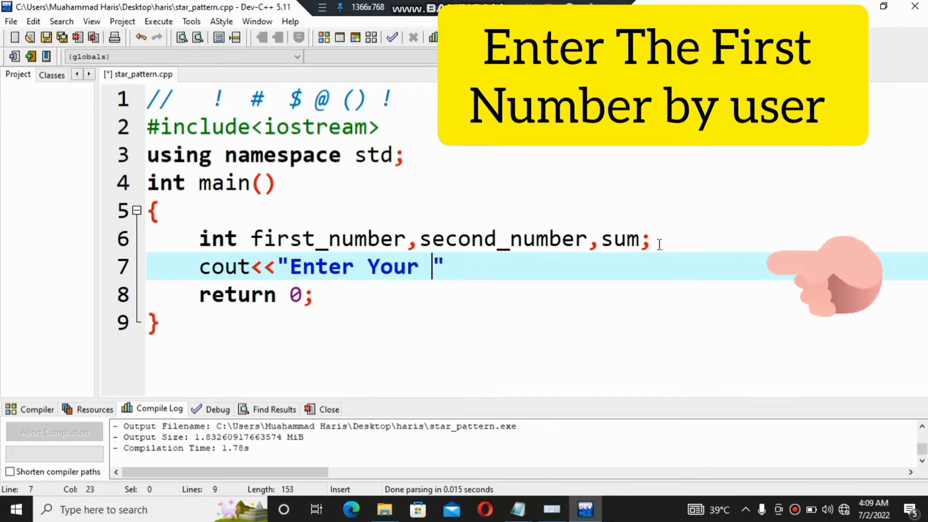
{"action": "type", "text": "Fir"}
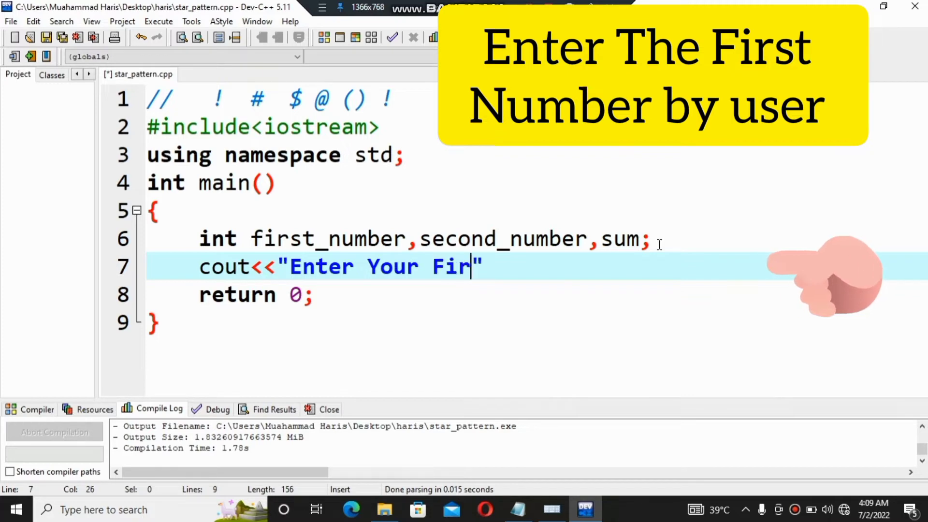
{"action": "type", "text": "st_"}
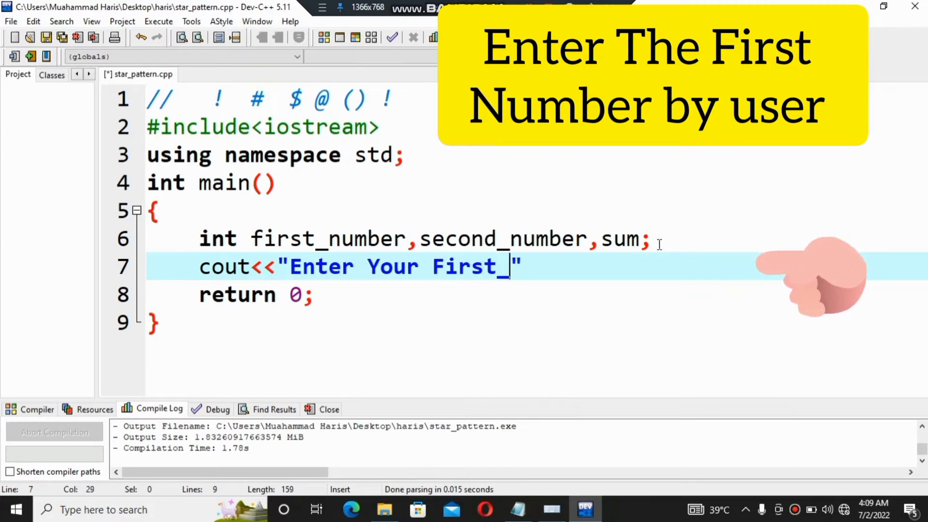
{"action": "type", "text": "Num"}
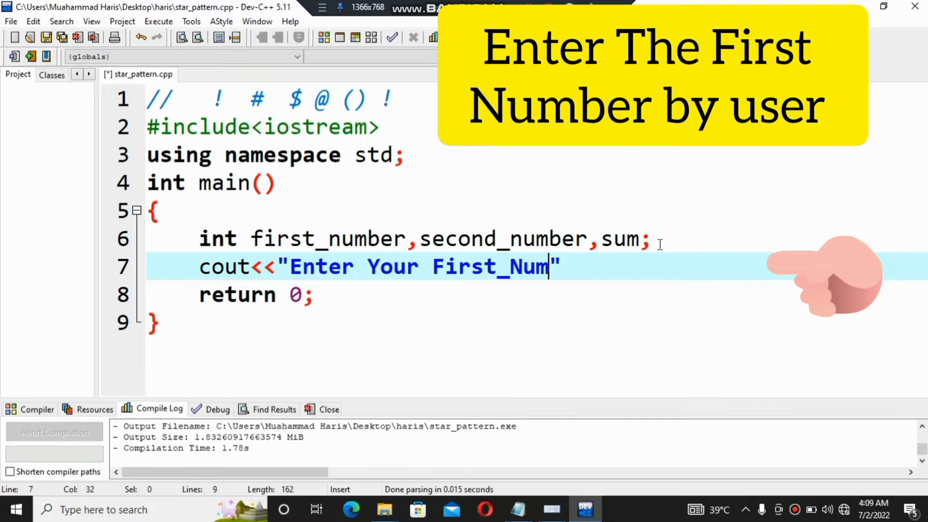
{"action": "type", "text": "ber"}
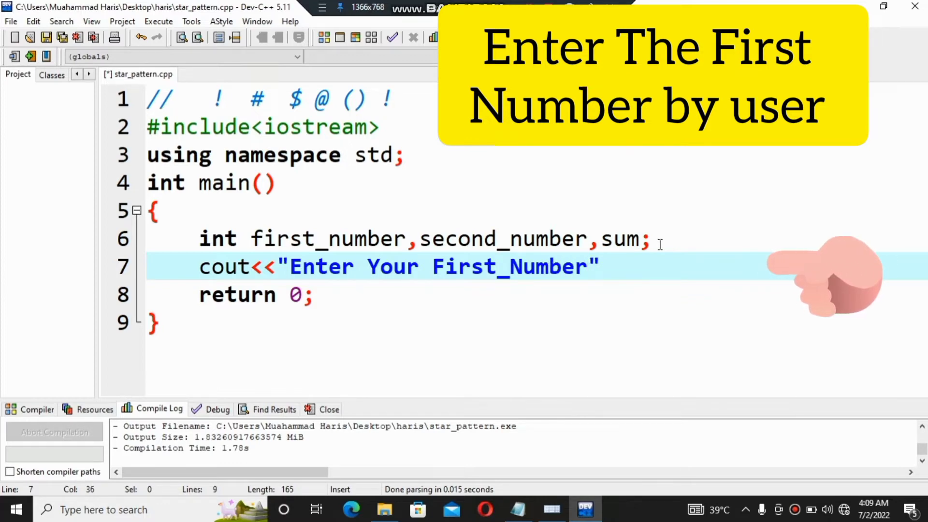
{"action": "type", "text": "<<e"}
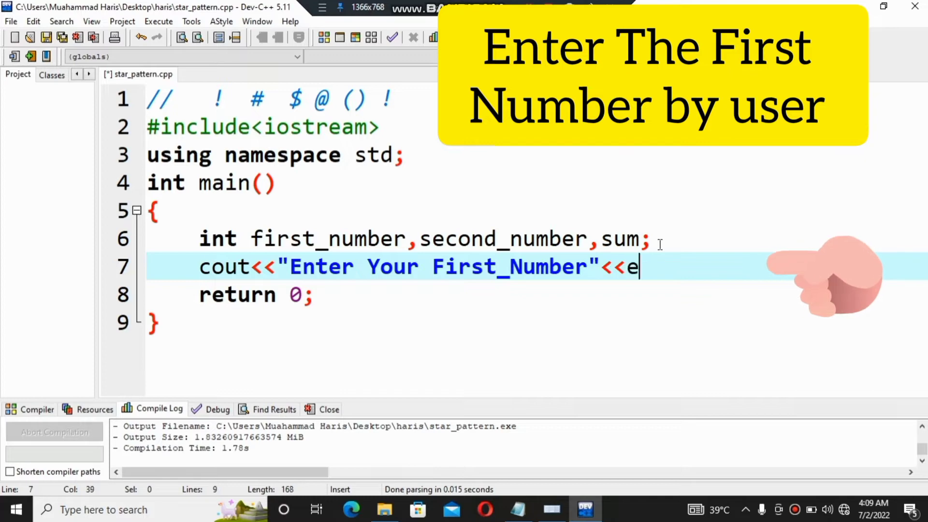
{"action": "type", "text": "ndl"}
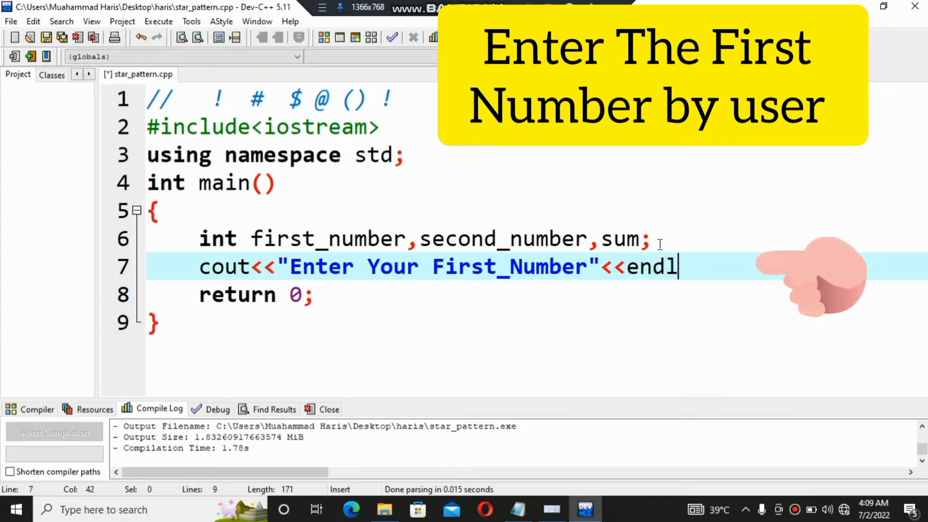
{"action": "type", "text": ";"}
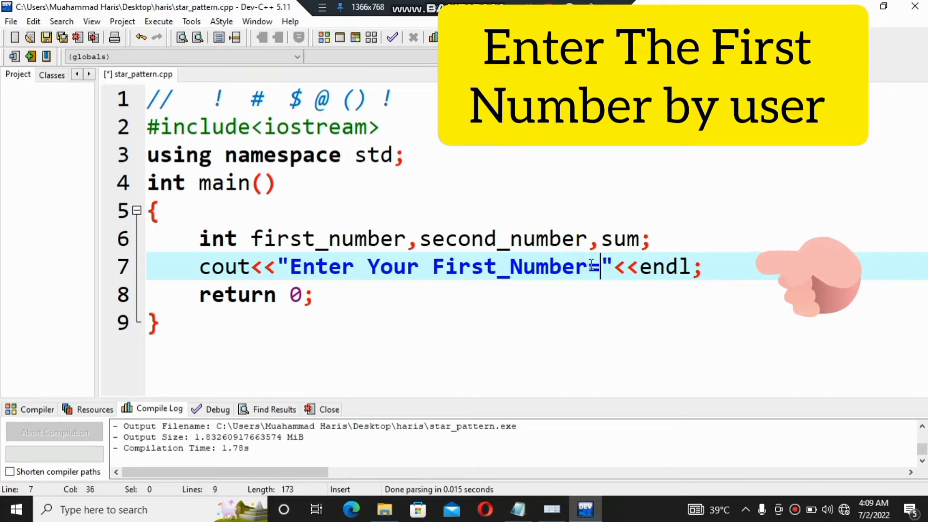
{"action": "key", "text": "enter"}
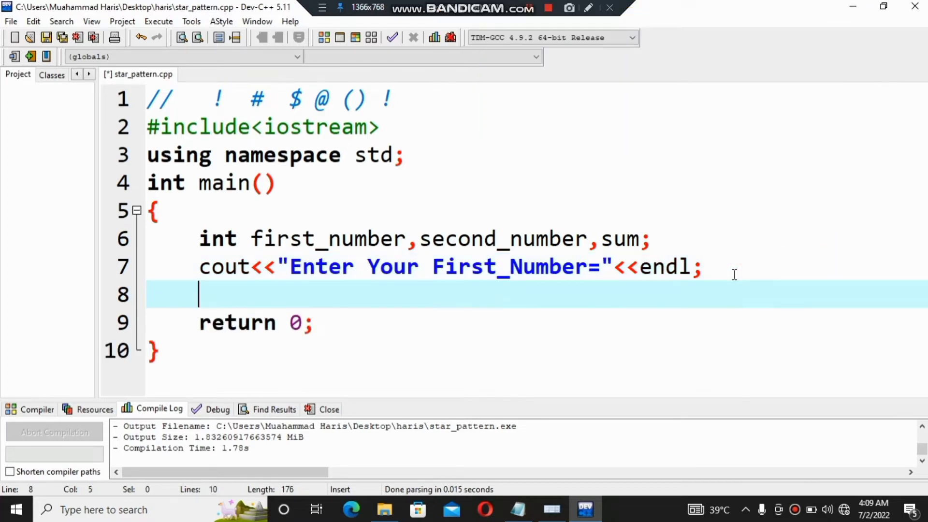
- Write cin>>first_number; on line 8, fixing the missing underscore in the name
{"action": "type", "text": "cin>>"}
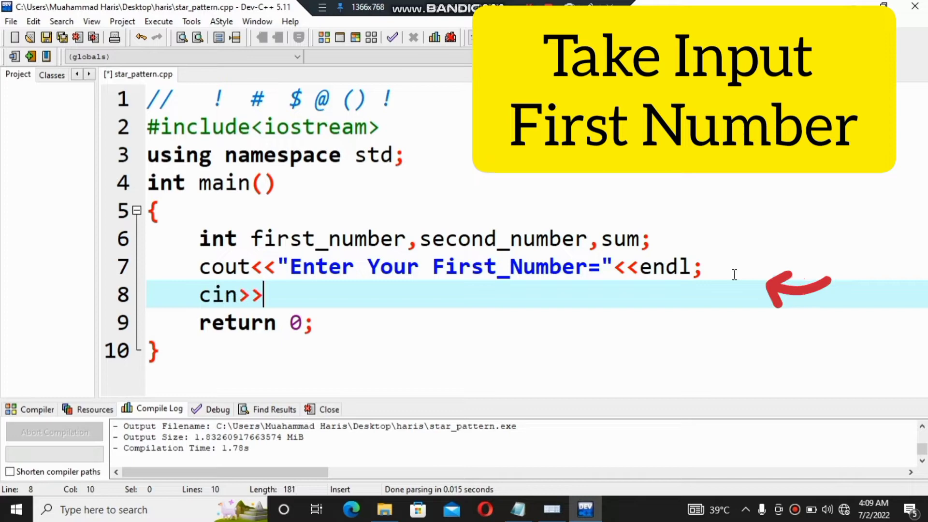
{"action": "type", "text": "fi"}
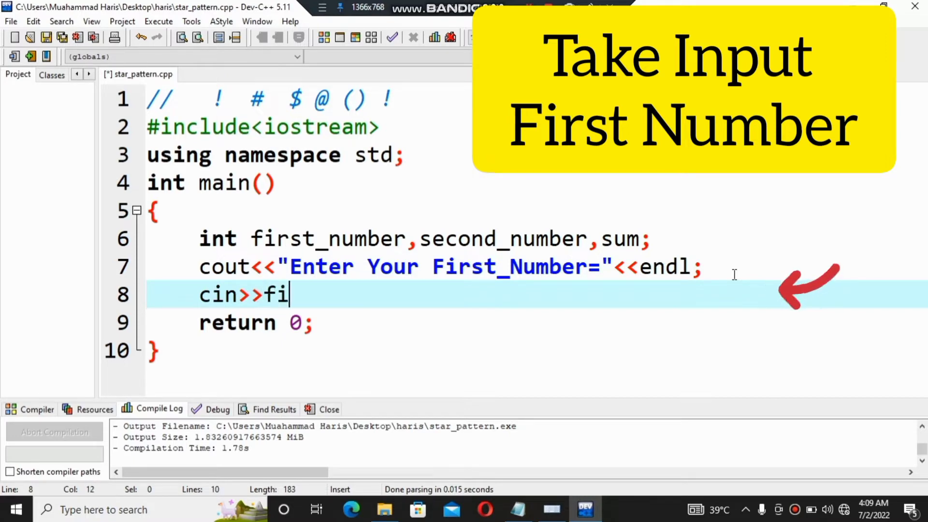
{"action": "type", "text": "rstb"}
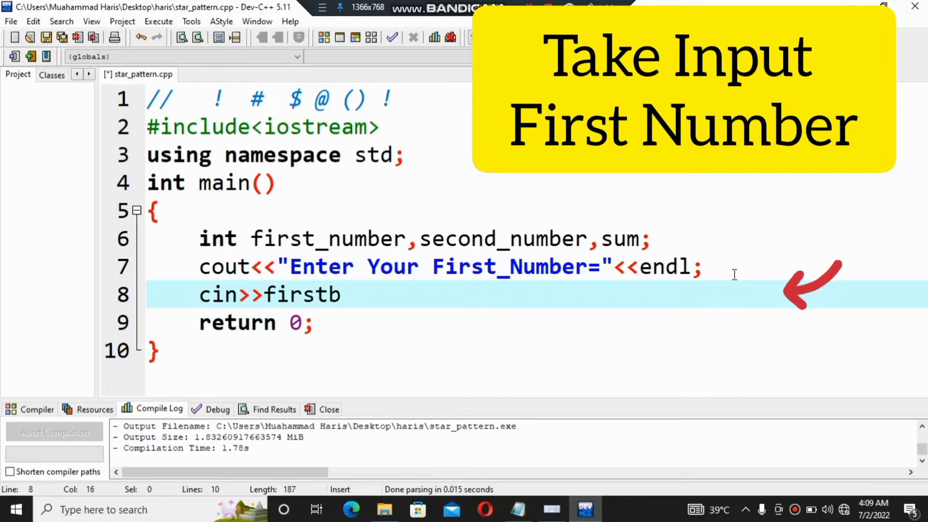
{"action": "type", "text": "number"}
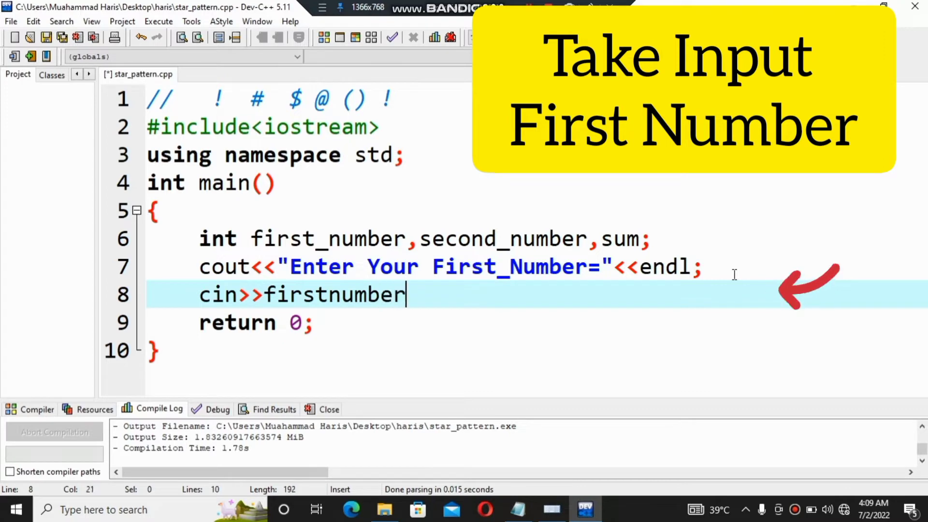
{"action": "left_click", "coordinate": [368, 294]}
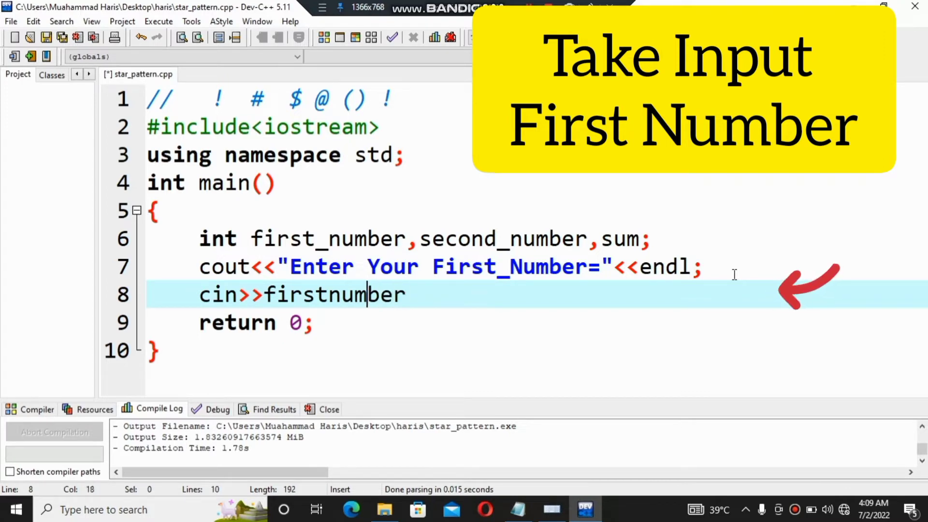
{"action": "type", "text": "_"}
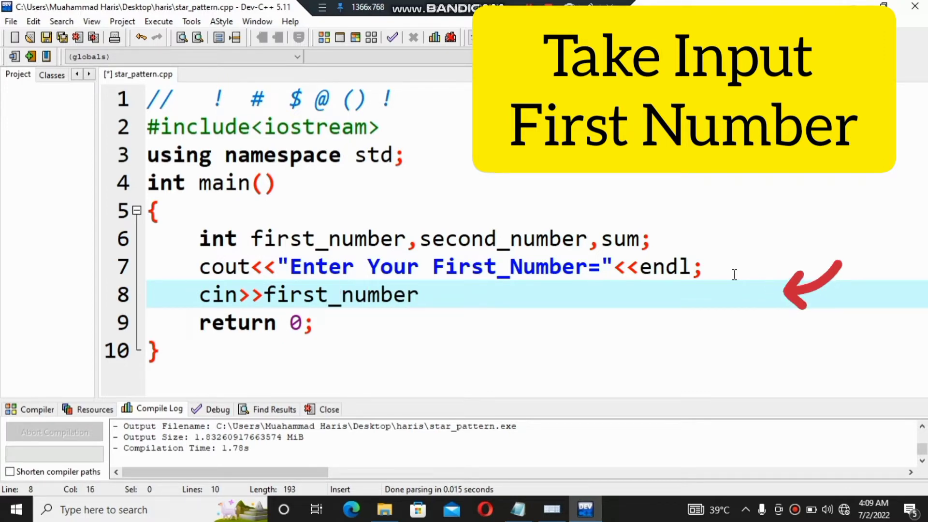
{"action": "type", "text": ";"}
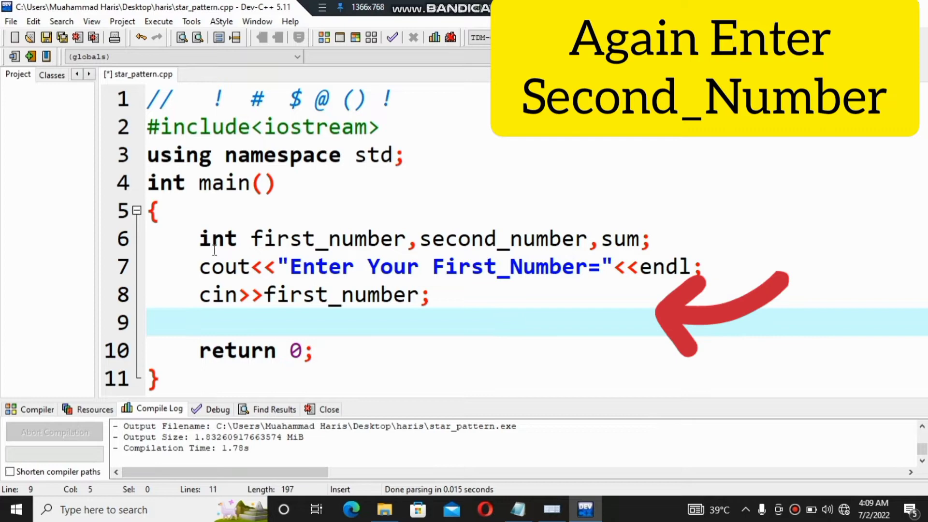
- Duplicate the prompt and cin lines, changing them to "Enter Your Second_Number=" and cin>>second_number
{"action": "left_click_drag", "start_coordinate": [200, 267], "coordinate": [432, 295]}
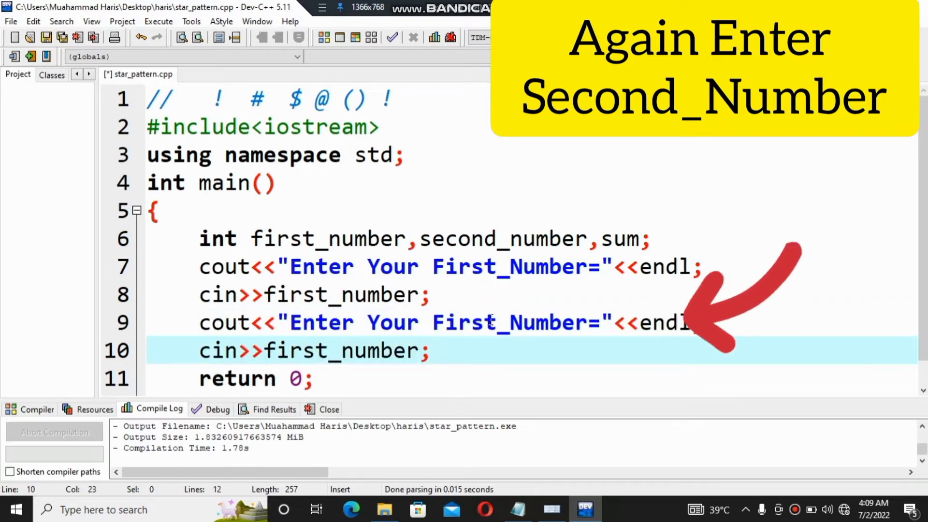
{"action": "double_click", "coordinate": [464, 323]}
{"action": "type", "text": "Seco"}
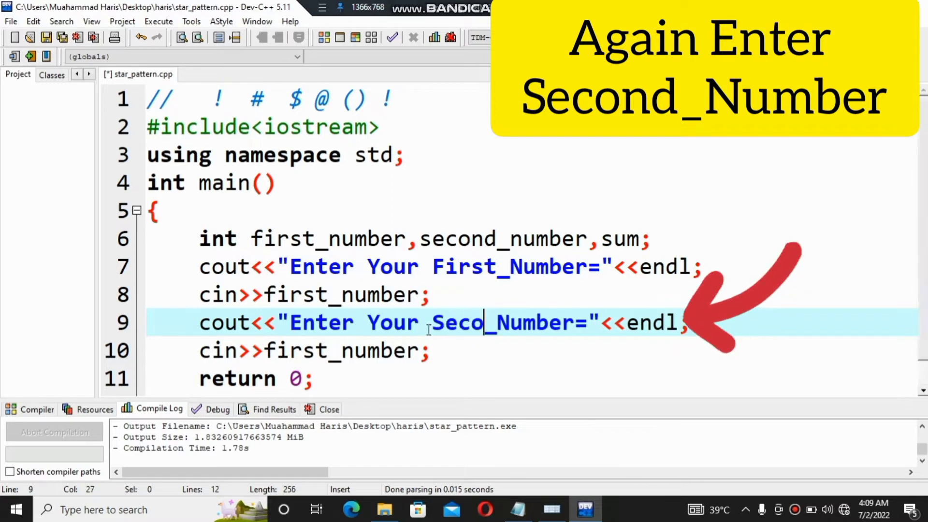
{"action": "type", "text": "nd"}
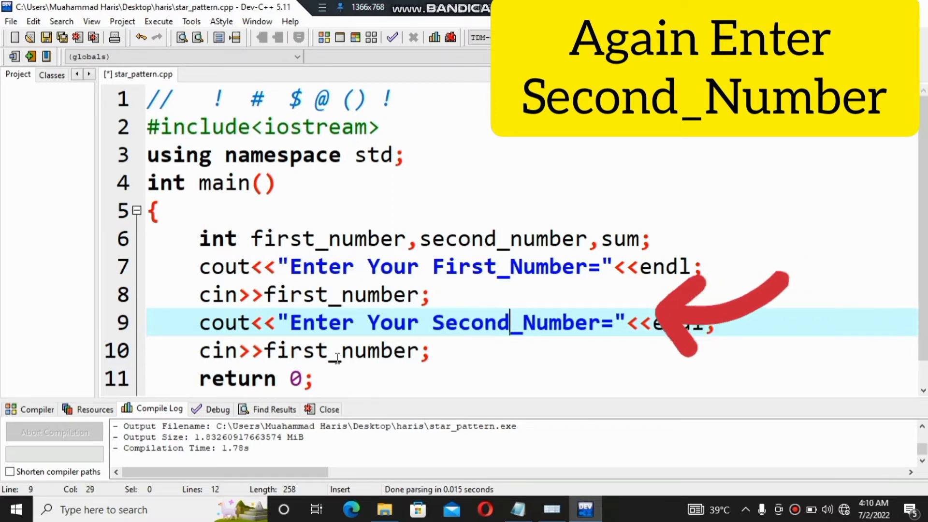
{"action": "double_click", "coordinate": [296, 350]}
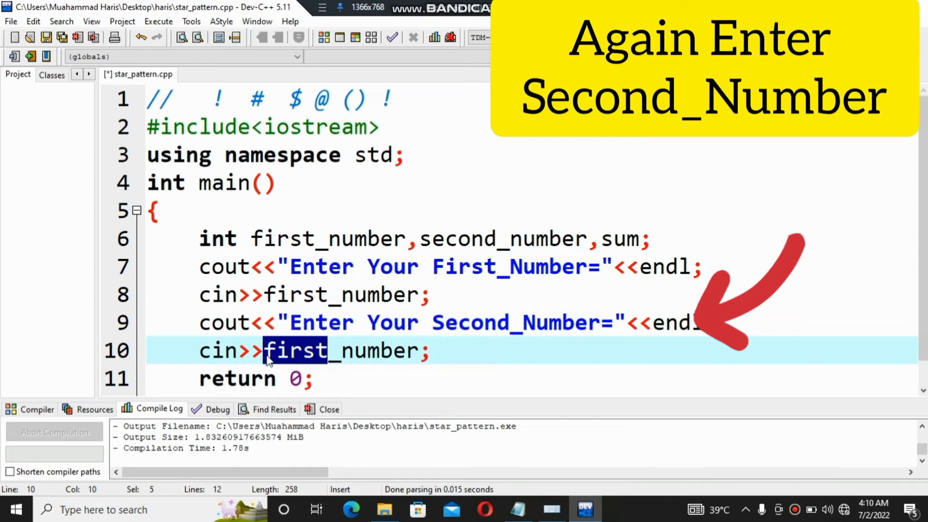
{"action": "type", "text": "second"}
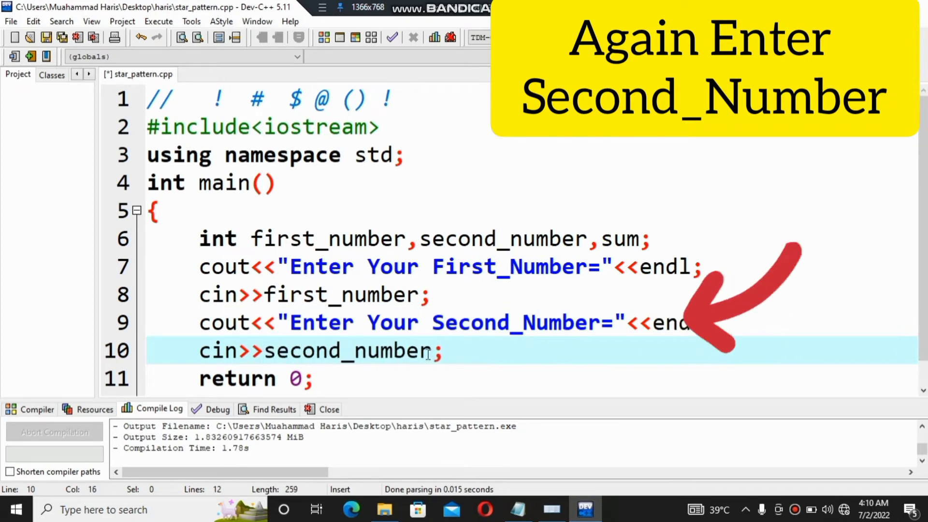
{"action": "mouse_move", "coordinate": [468, 343]}
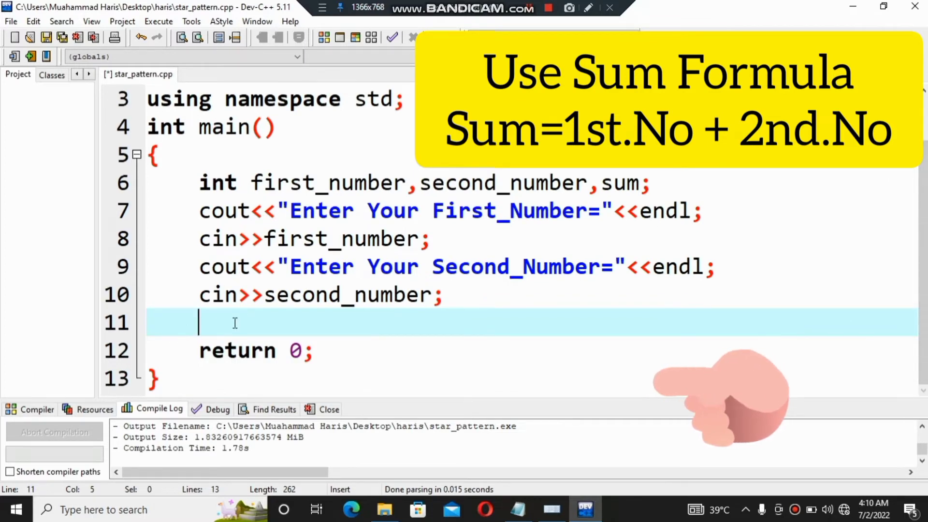
- Write sum=first_number+second_number; on line 11 and begin line 12 with cout<<
{"action": "type", "text": "sum"}
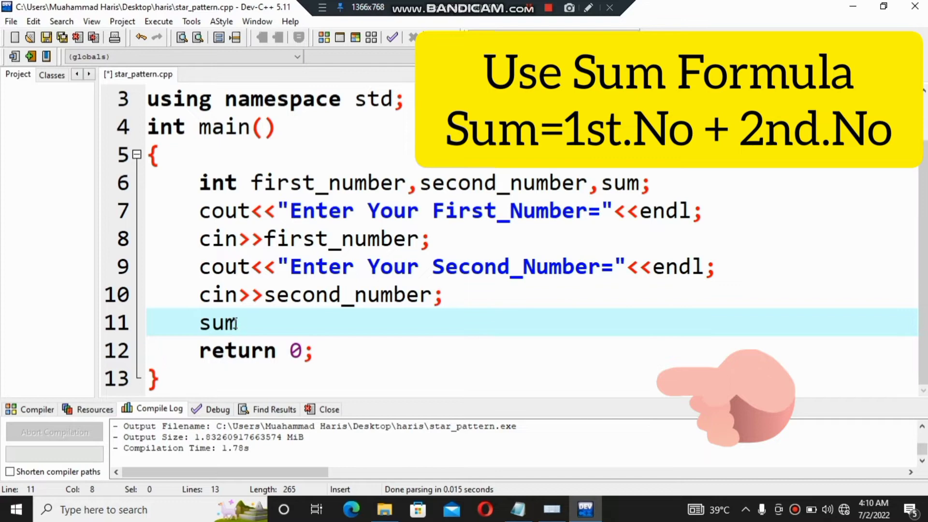
{"action": "type", "text": "="}
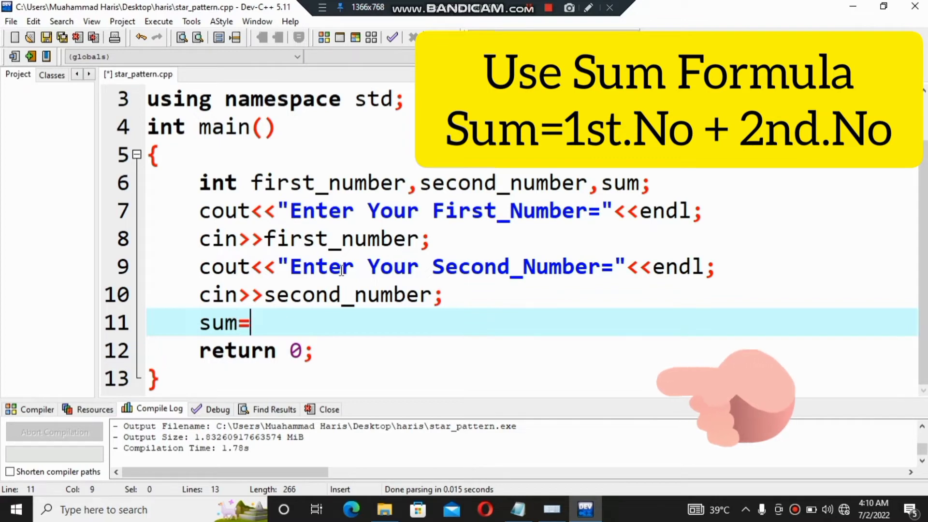
{"action": "double_click", "coordinate": [302, 182]}
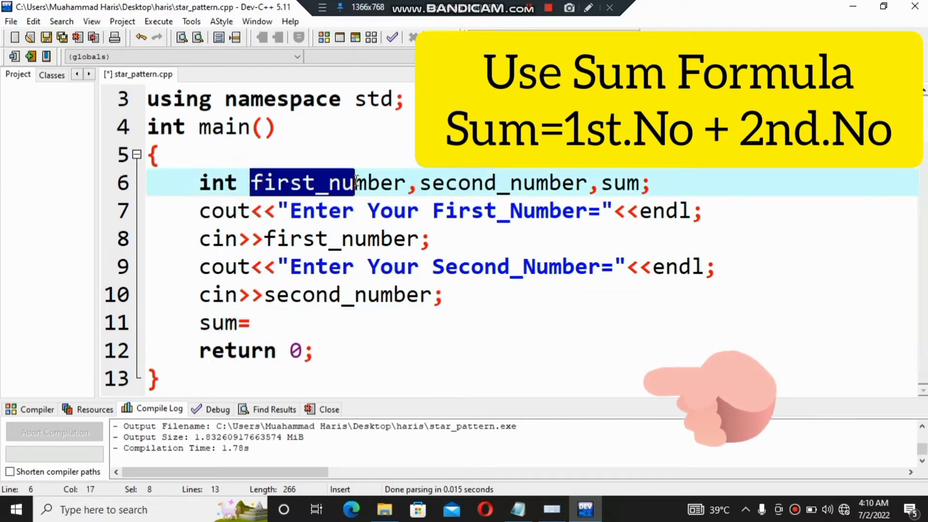
{"action": "left_click_drag", "start_coordinate": [355, 182], "coordinate": [406, 182]}
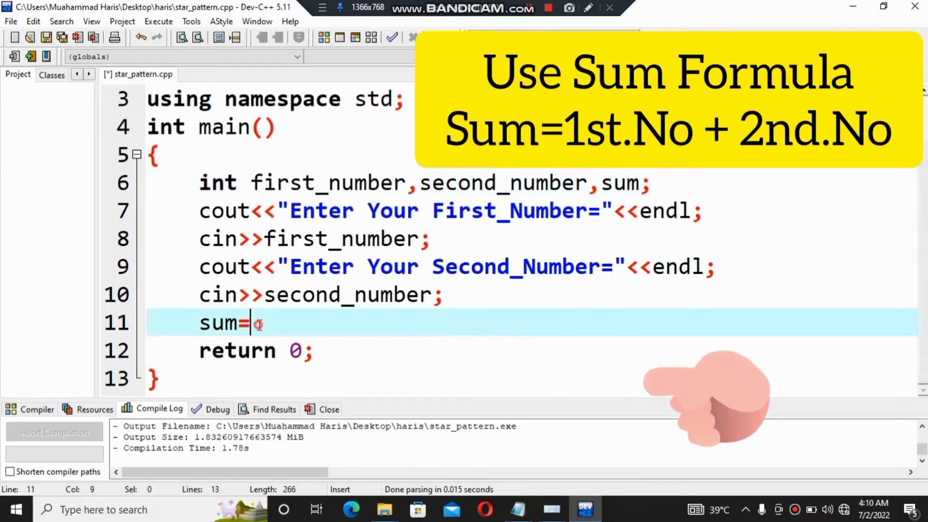
{"action": "type", "text": "first_number"}
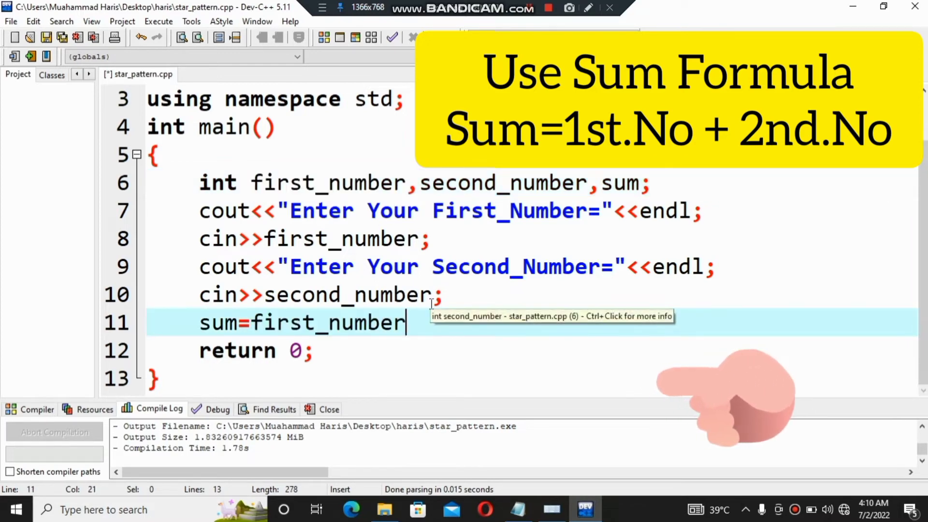
{"action": "type", "text": "+"}
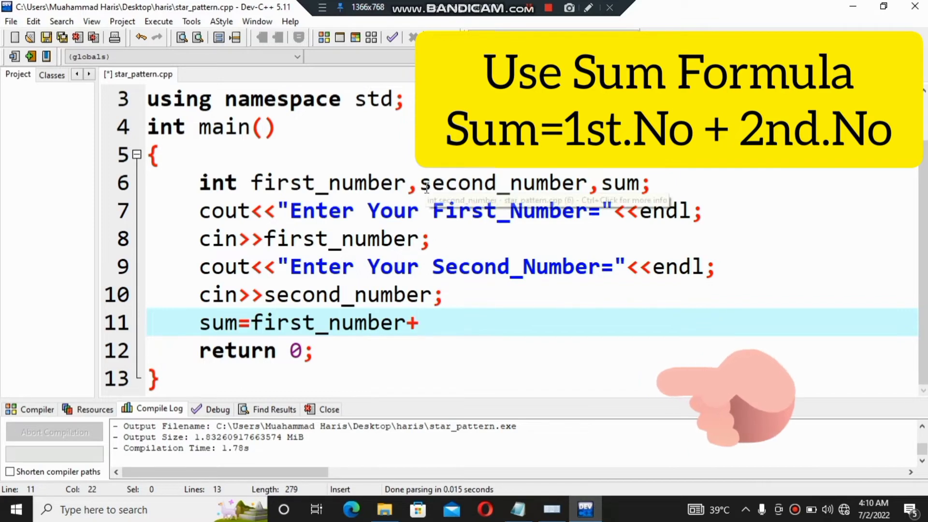
{"action": "double_click", "coordinate": [502, 182]}
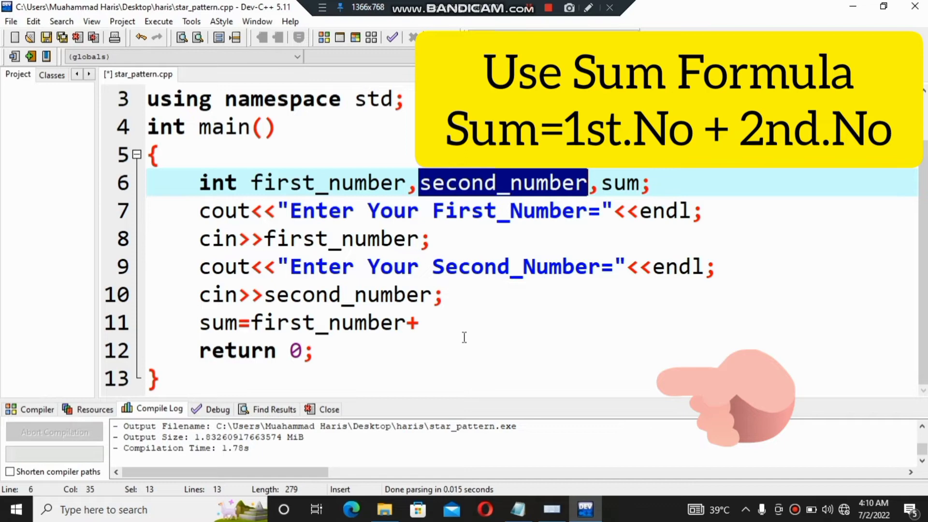
{"action": "type", "text": "second_number;"}
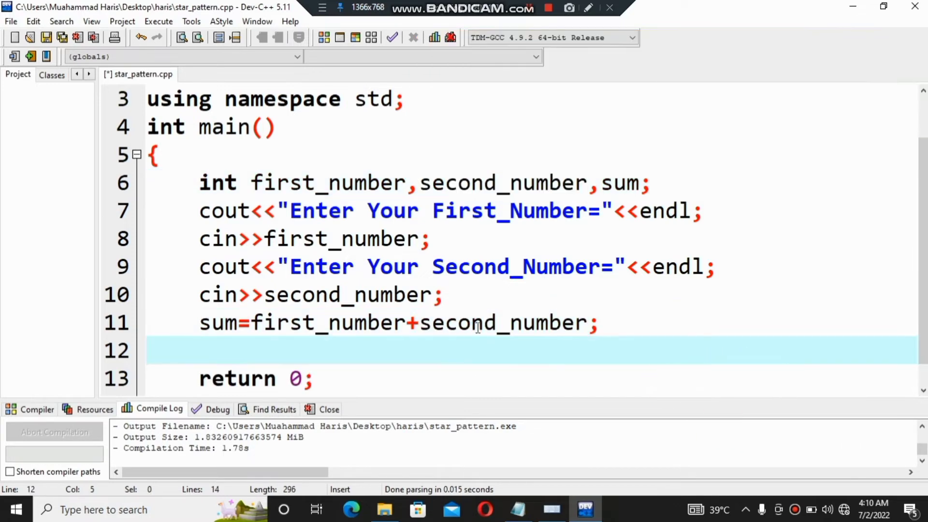
{"action": "type", "text": "cout<<"}
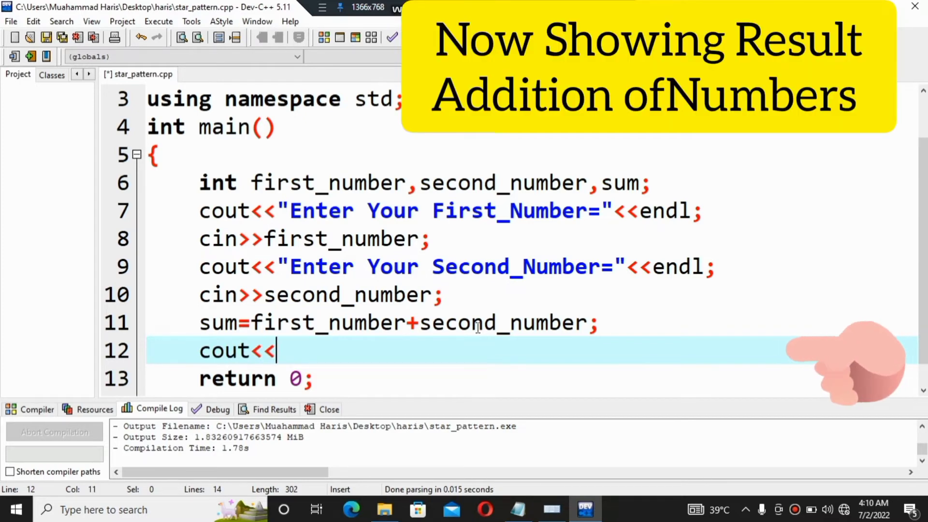
- Complete line 12 as cout<<first_number<<"+"<<second_number<<"="<<sum;
{"action": "type", "text": "first"}
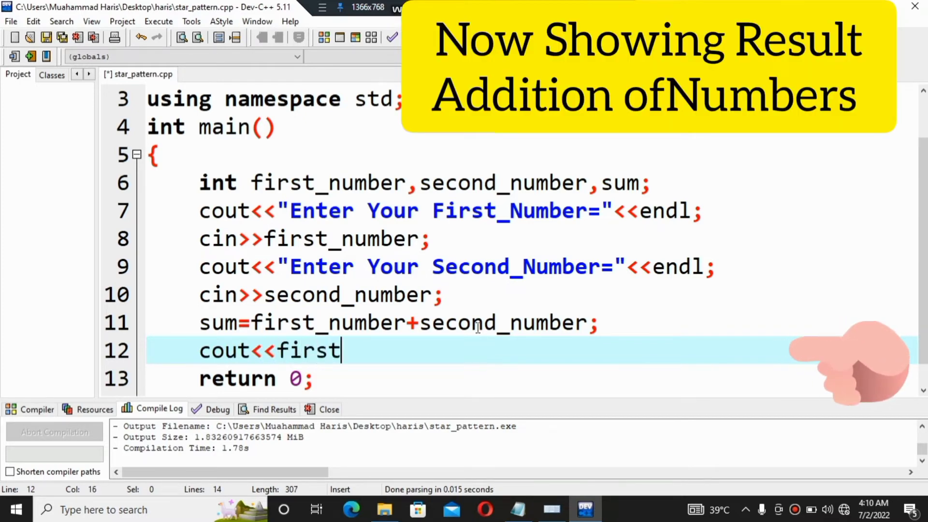
{"action": "type", "text": "_n"}
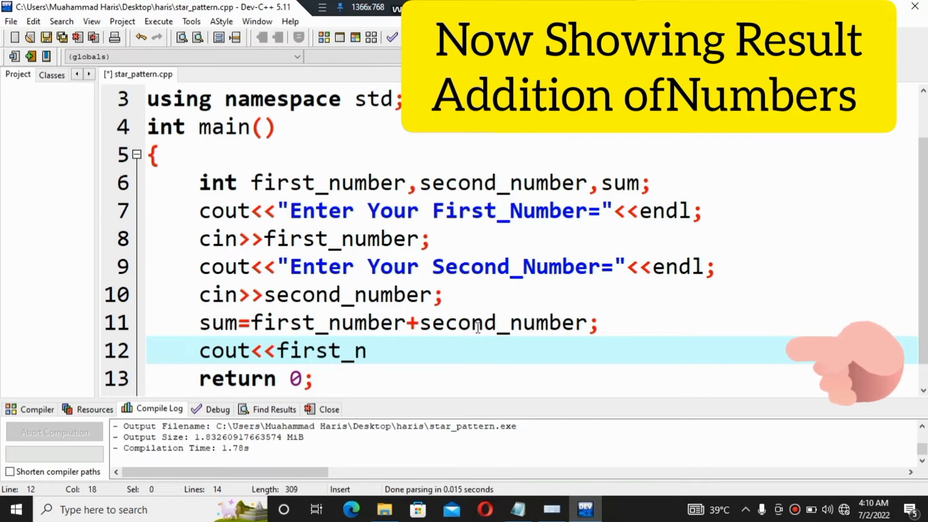
{"action": "type", "text": "umber"}
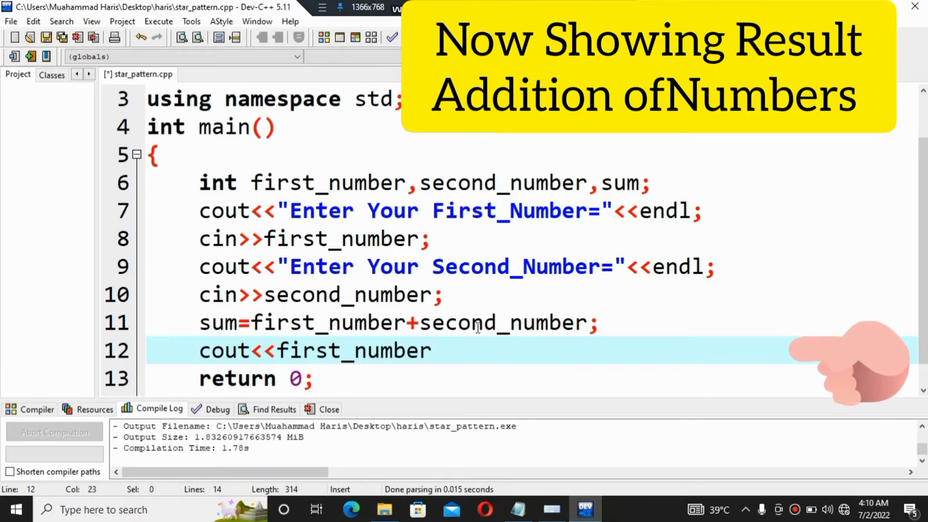
{"action": "type", "text": "<<"}
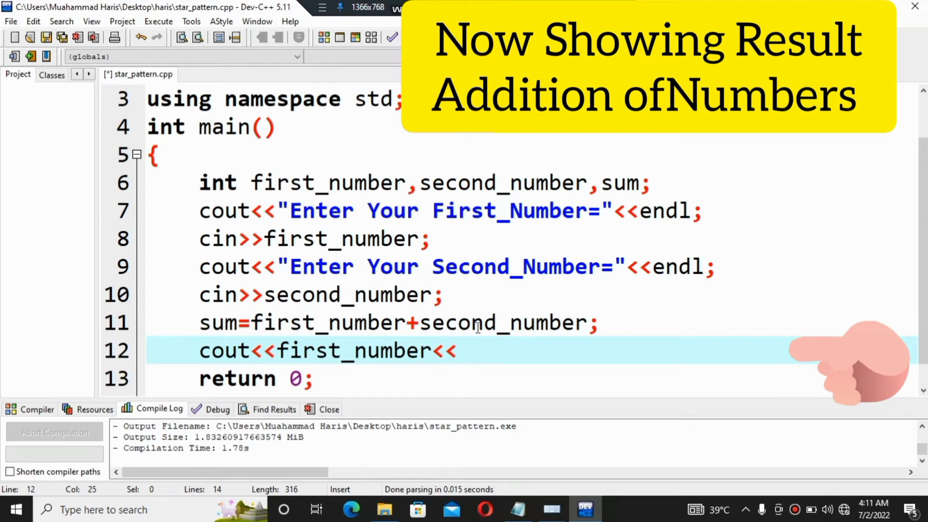
{"action": "type", "text": "\"\""}
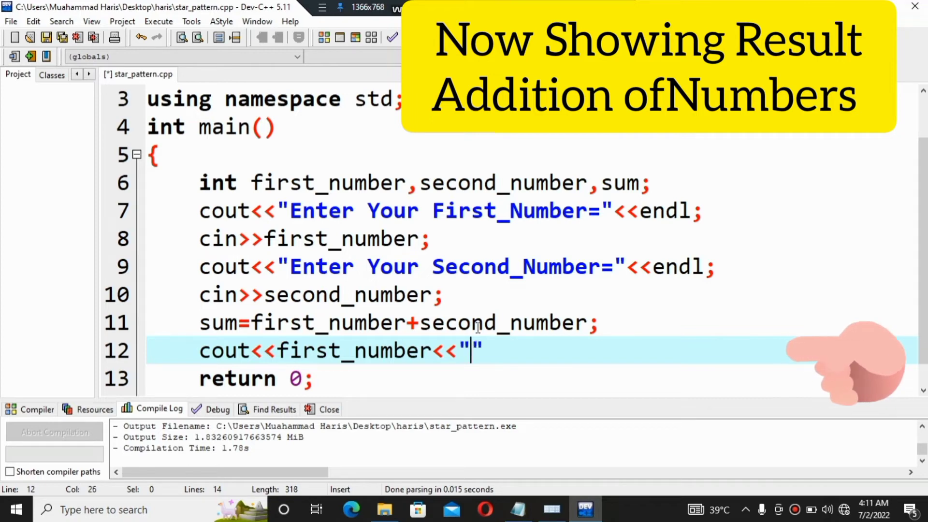
{"action": "type", "text": "+"}
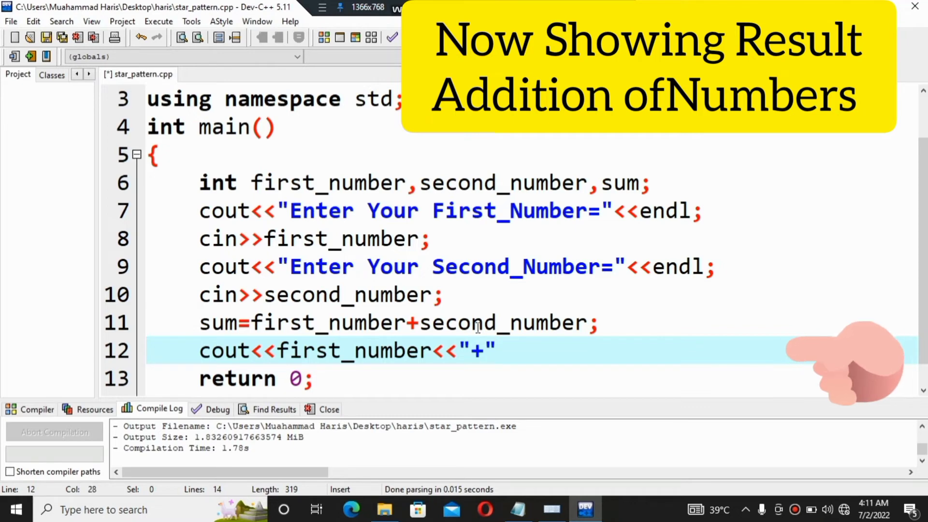
{"action": "type", "text": "<"}
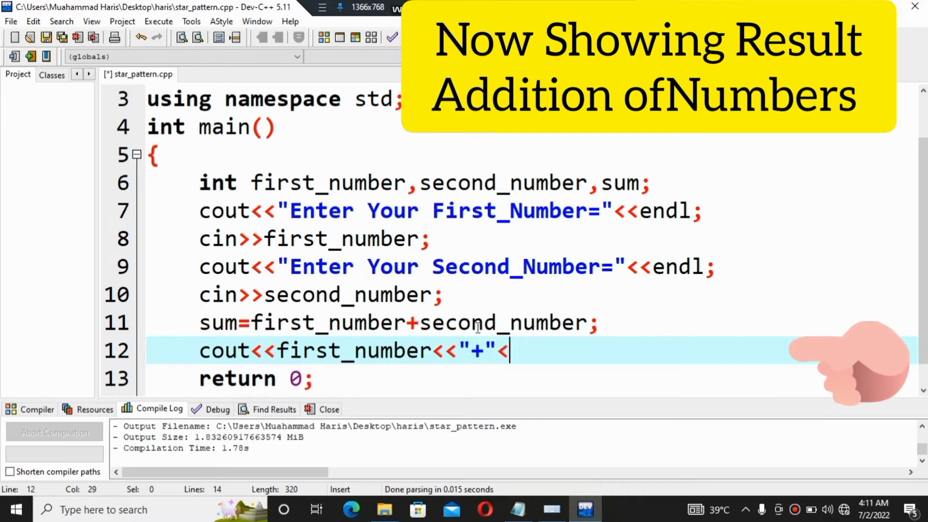
{"action": "type", "text": "<s"}
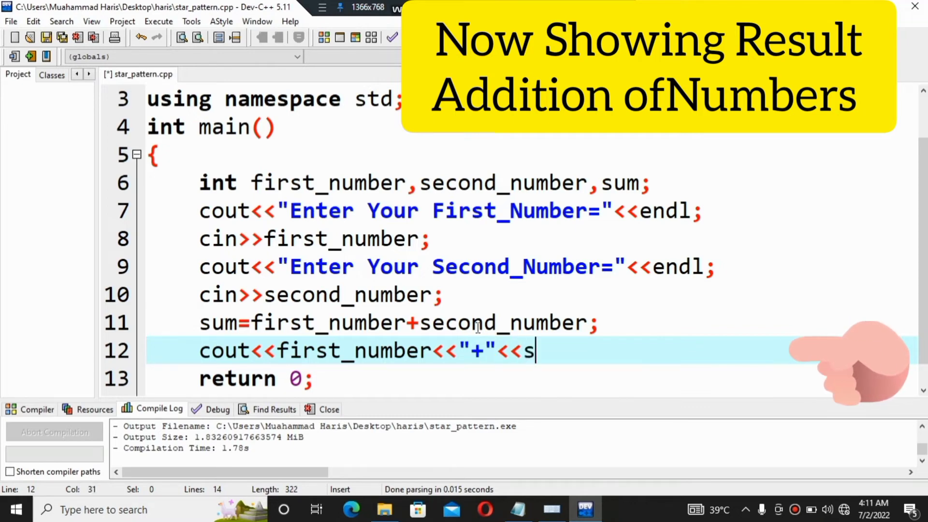
{"action": "type", "text": "econf"}
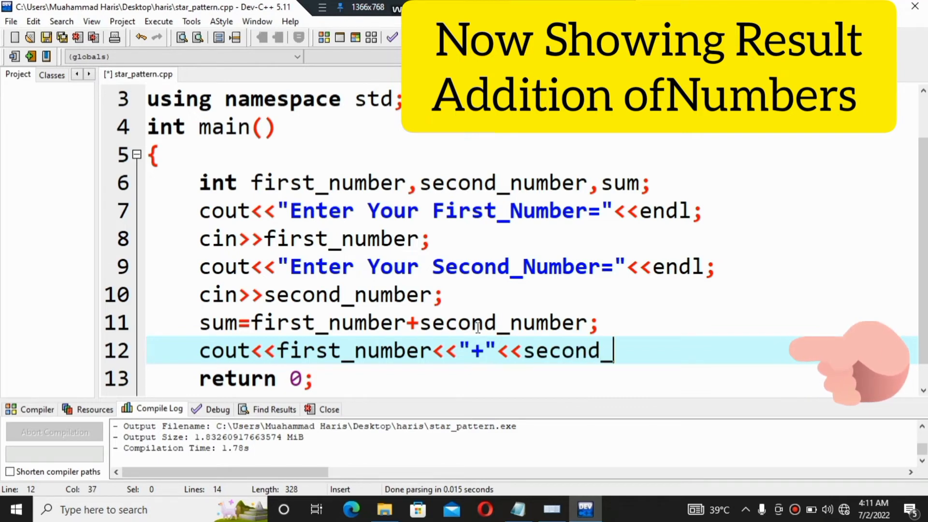
{"action": "type", "text": "number"}
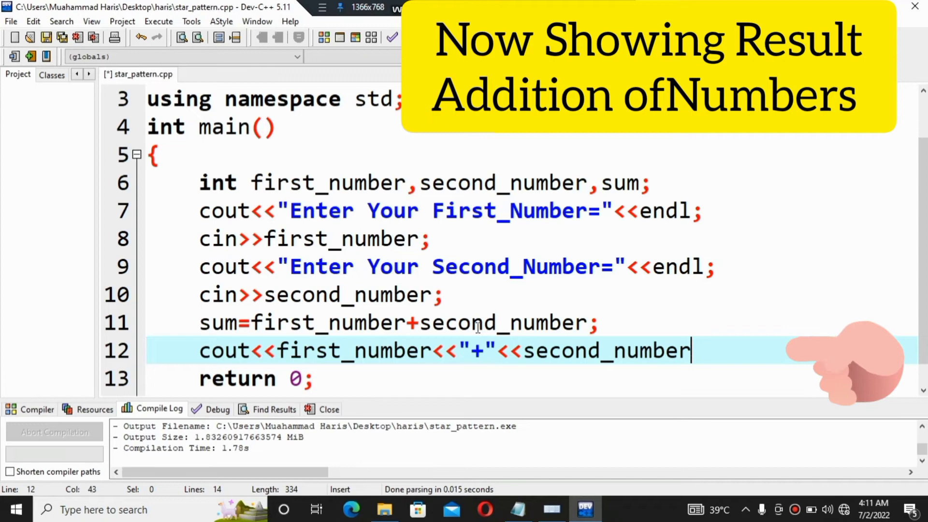
{"action": "type", "text": "<"}
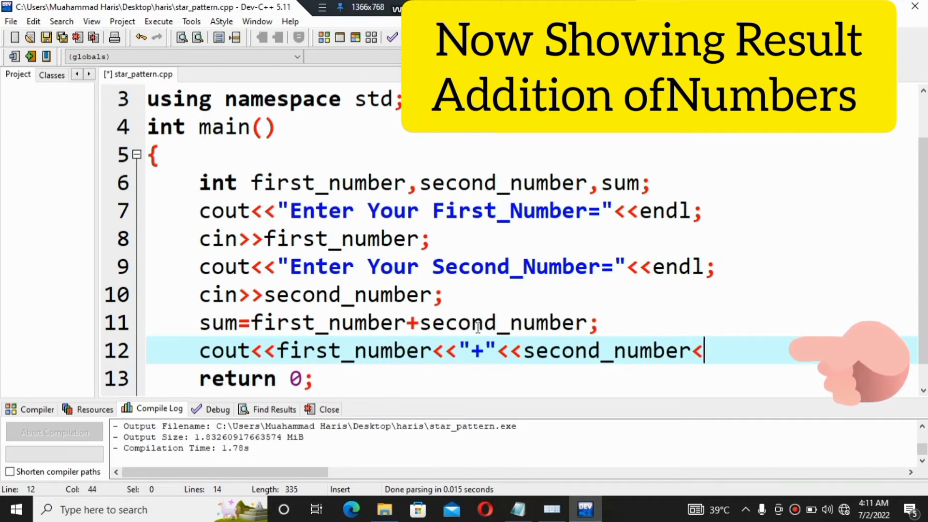
{"action": "type", "text": "<"}
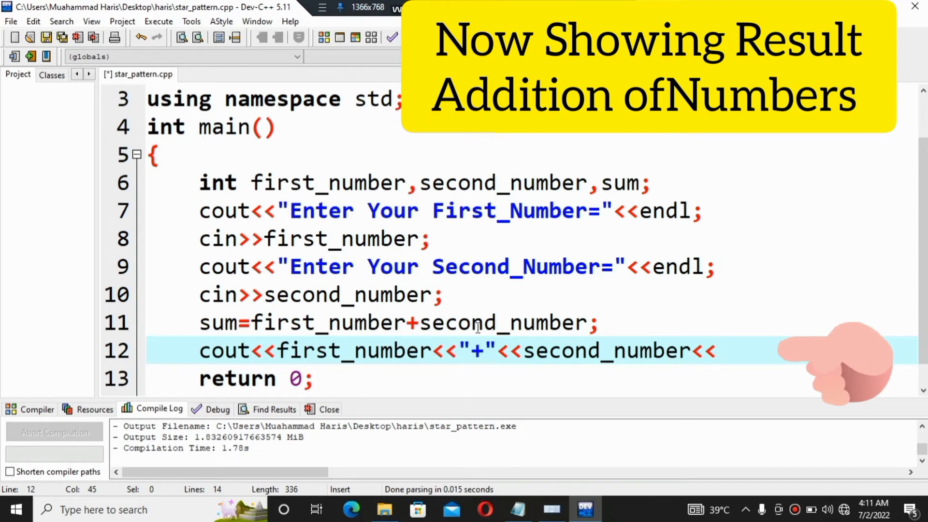
{"action": "type", "text": "\"\""}
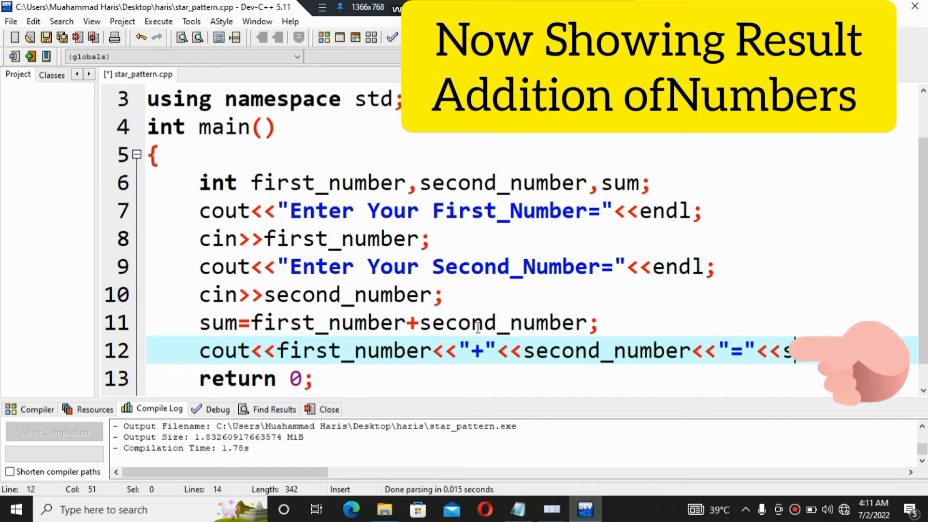
{"action": "type", "text": "sum;"}
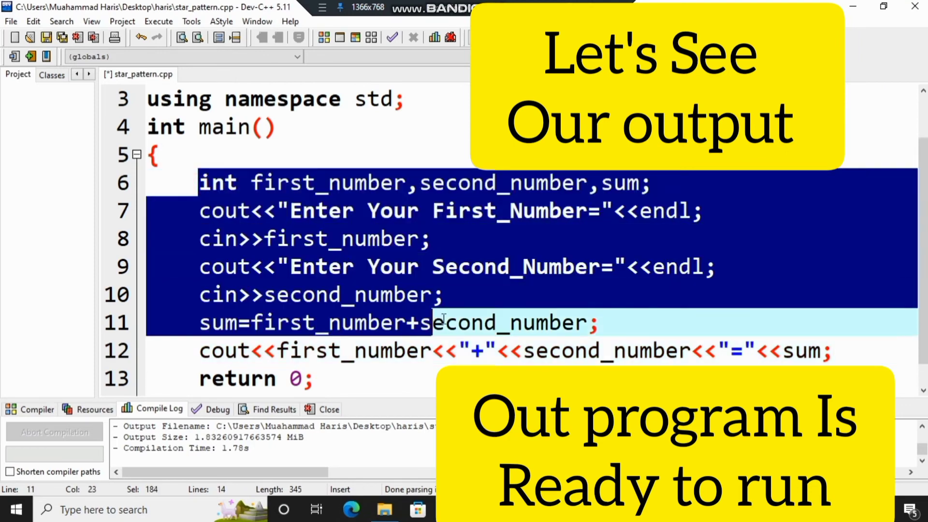
- Compile and run the addition program so the console prompts for the first number
{"action": "left_click", "coordinate": [655, 350]}
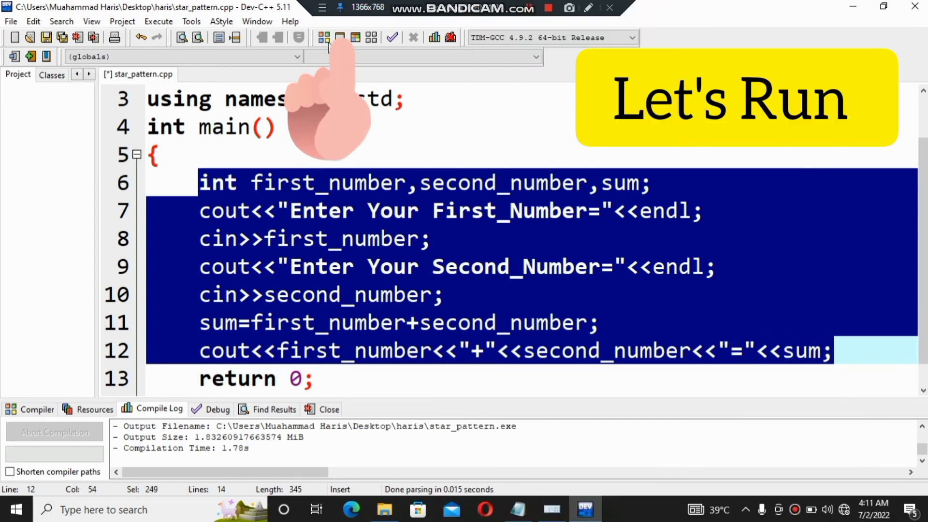
{"action": "left_click", "coordinate": [339, 37]}
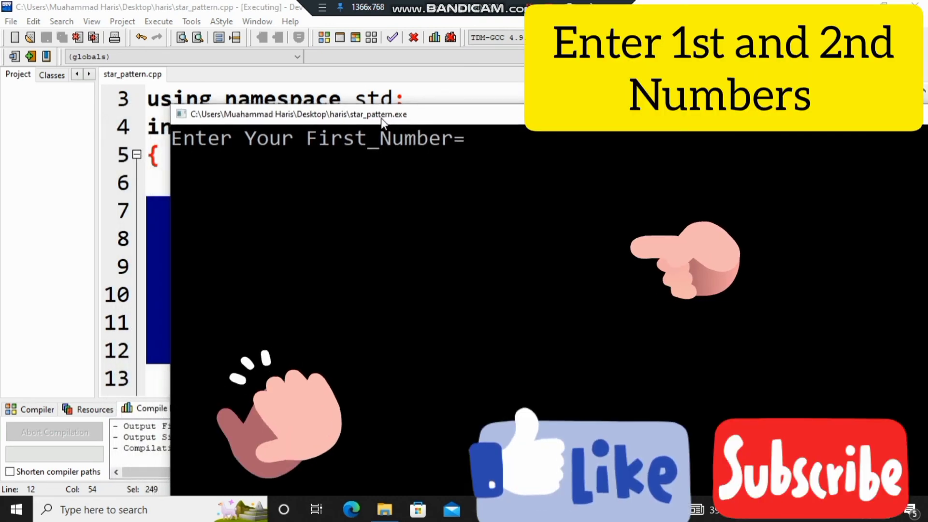
- Enter 12 and 11 in the console so the program prints 12+11=23
{"action": "type", "text": "12"}
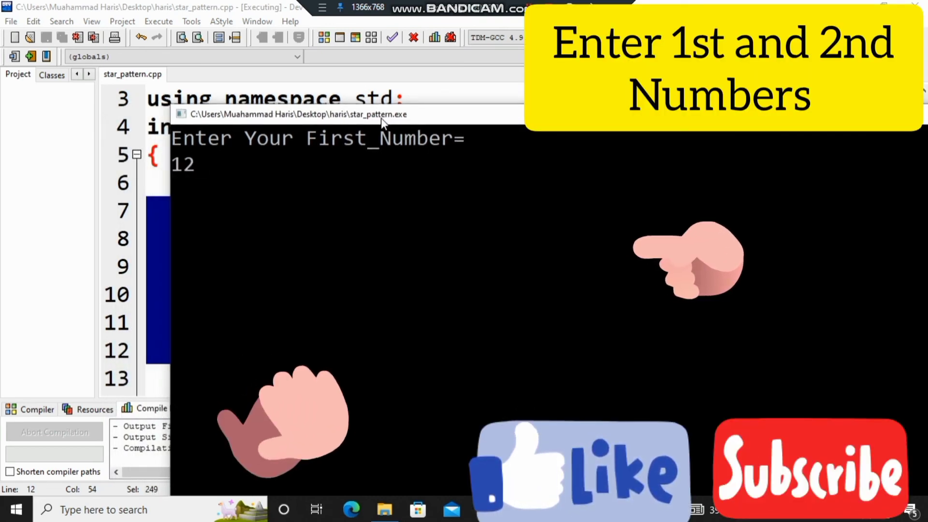
{"action": "key", "text": "enter"}
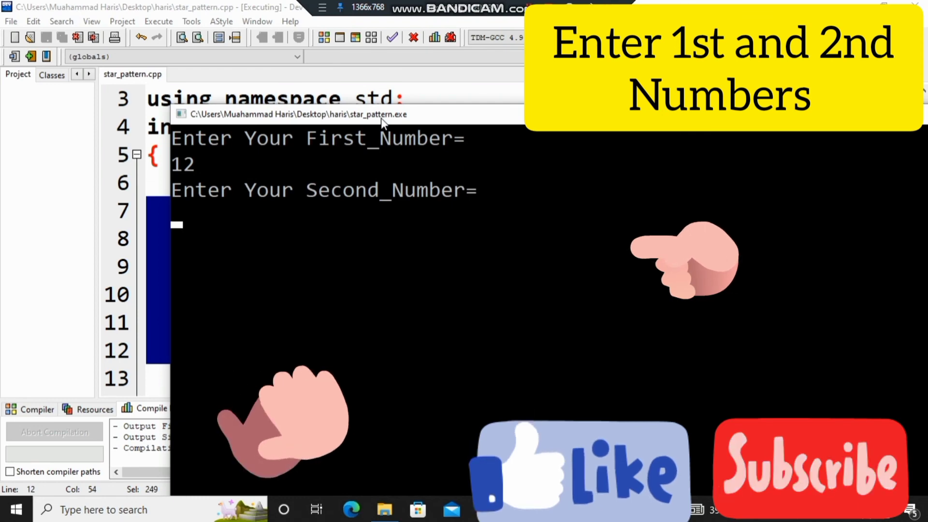
{"action": "type", "text": "11"}
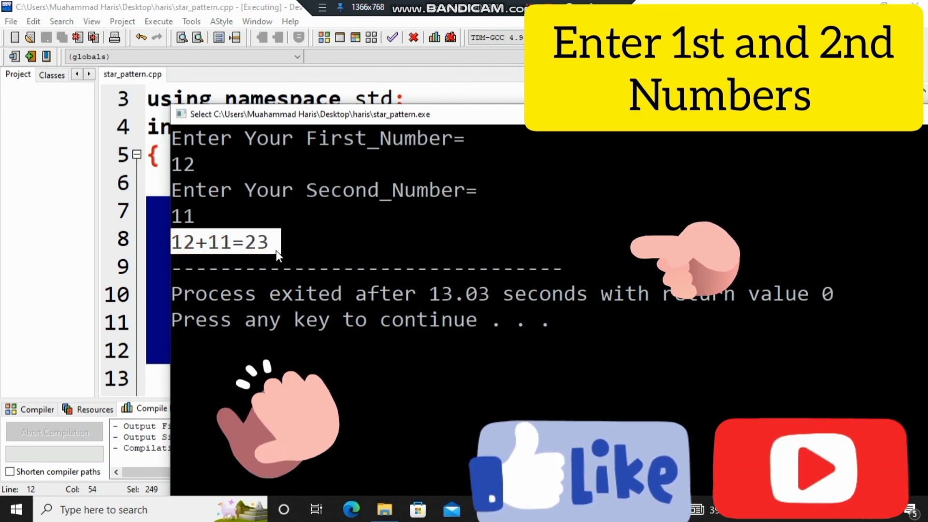
{"action": "mouse_move", "coordinate": [332, 248]}
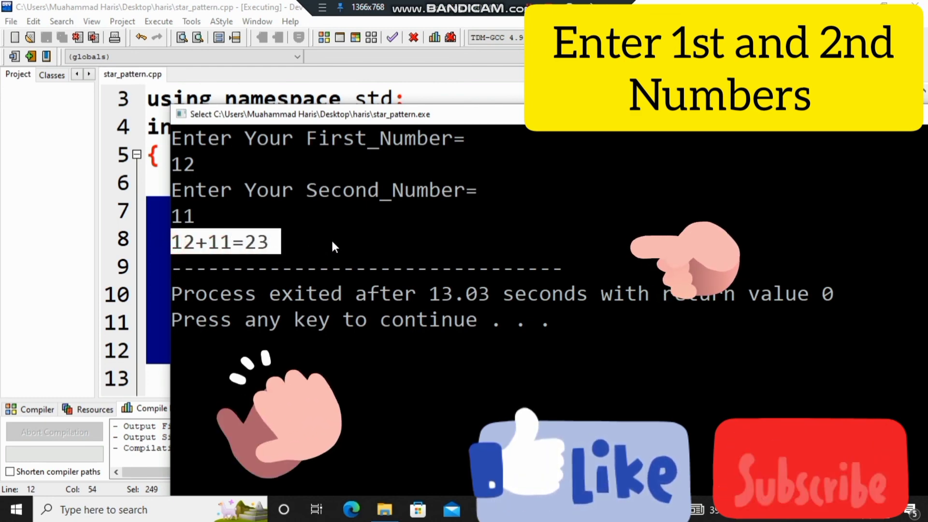